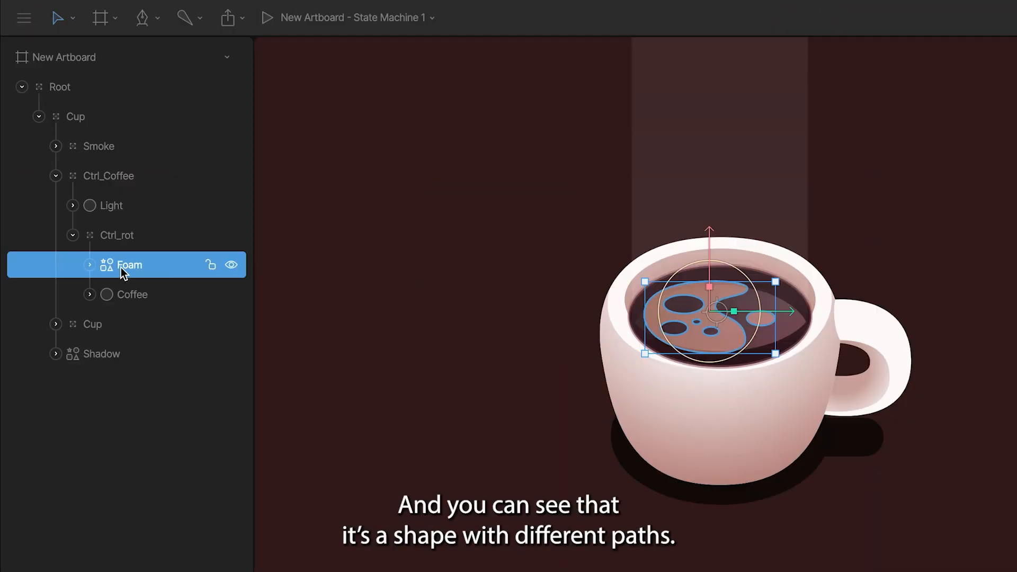
Expand Foam in the hierarchy to list its Group and Path children
click(89, 265)
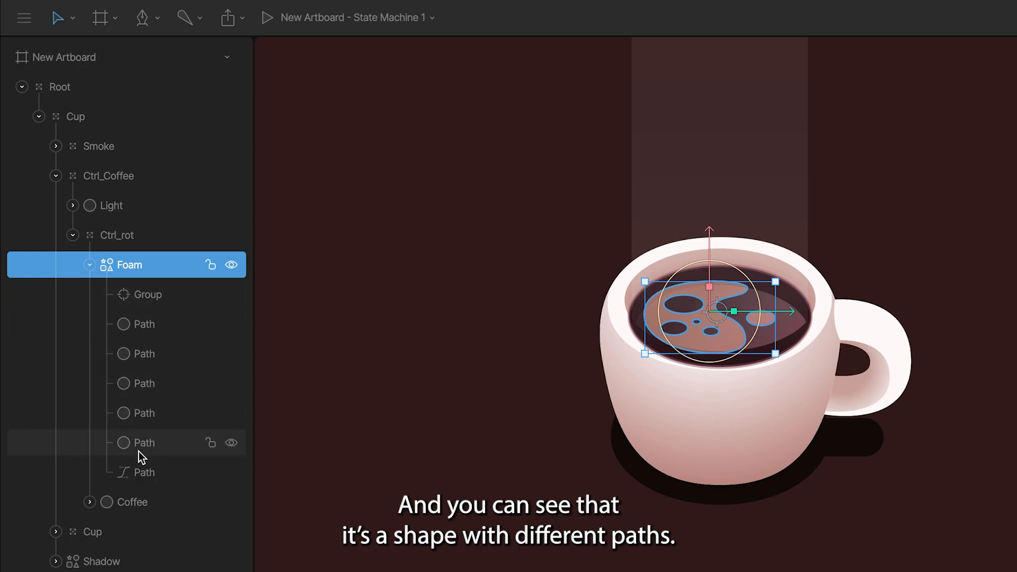
click(90, 265)
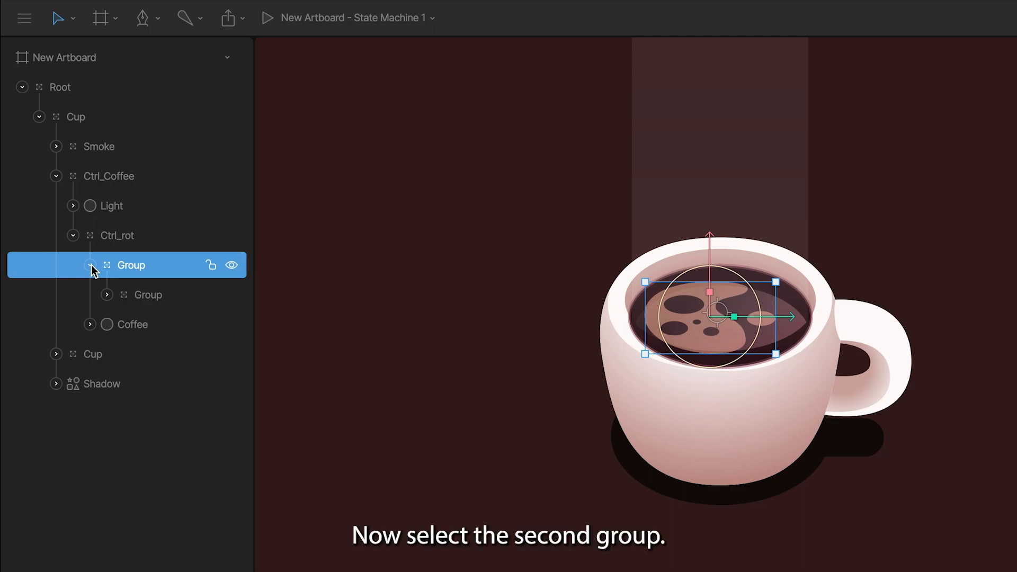
Set the inner foam Group's Scale Y to 200%
click(148, 294)
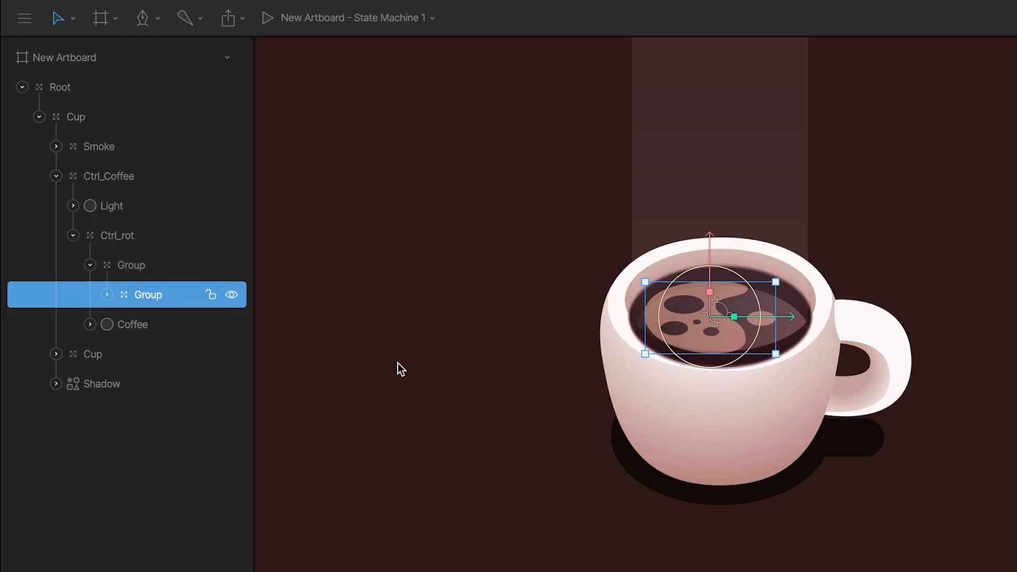
mouse_move(497, 334)
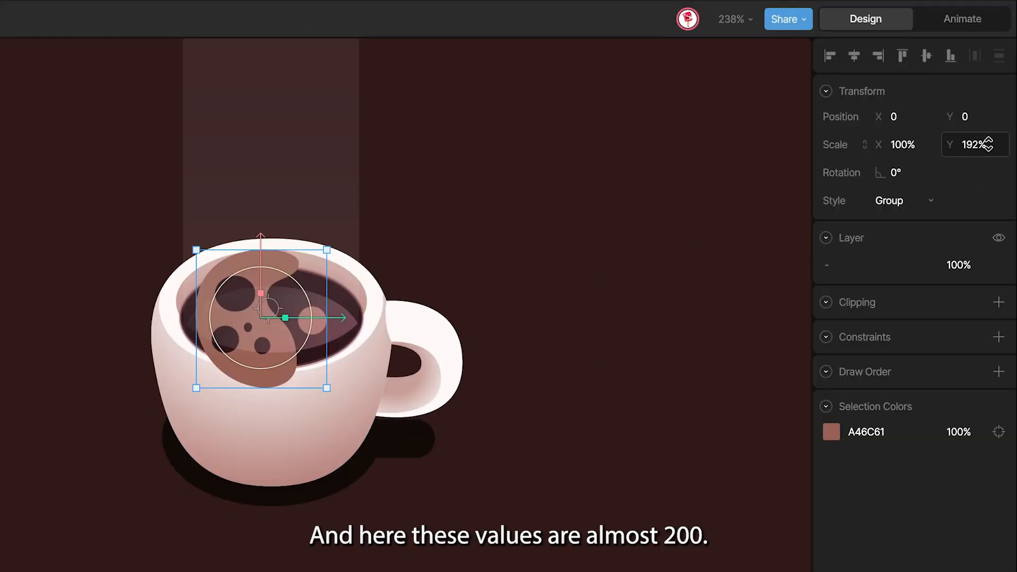
text(200)
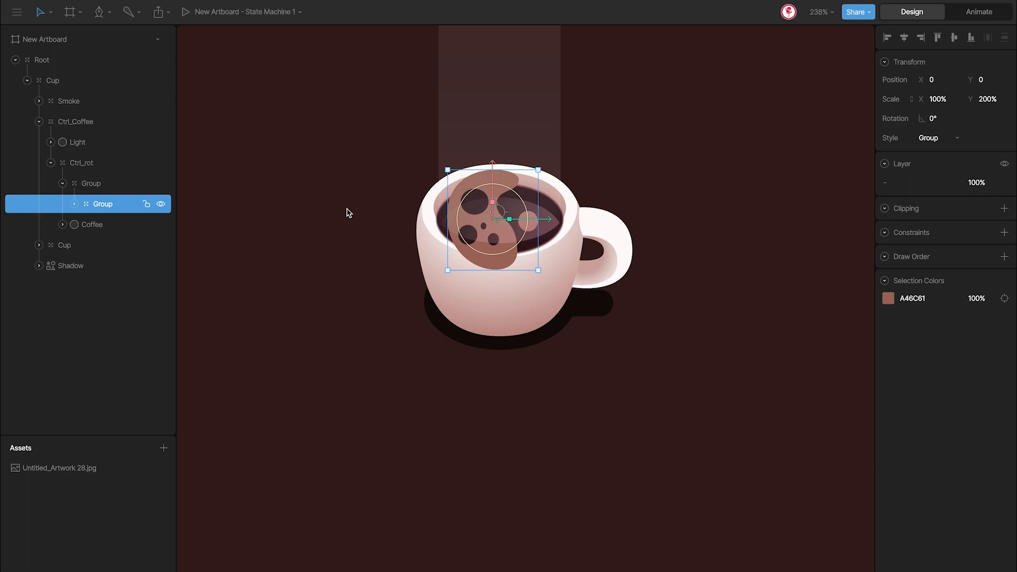
Set the outer foam Group's Scale Y to 50%
click(91, 183)
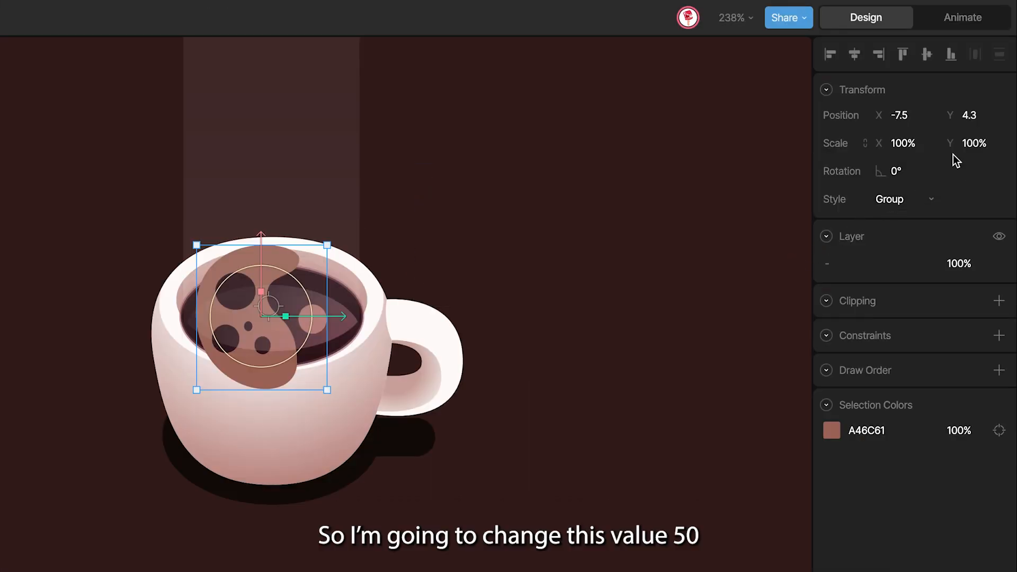
click(975, 143)
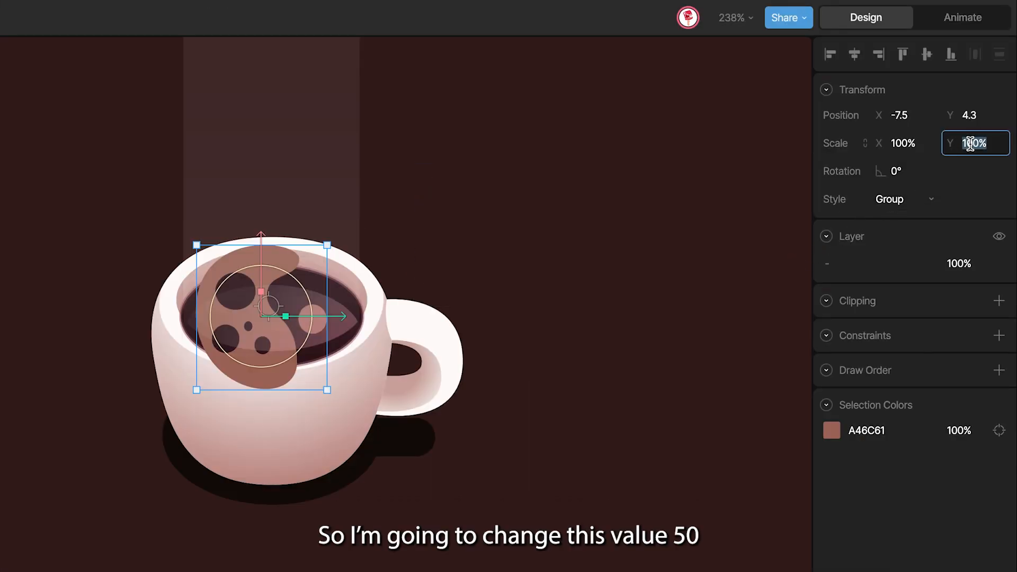
text(50)
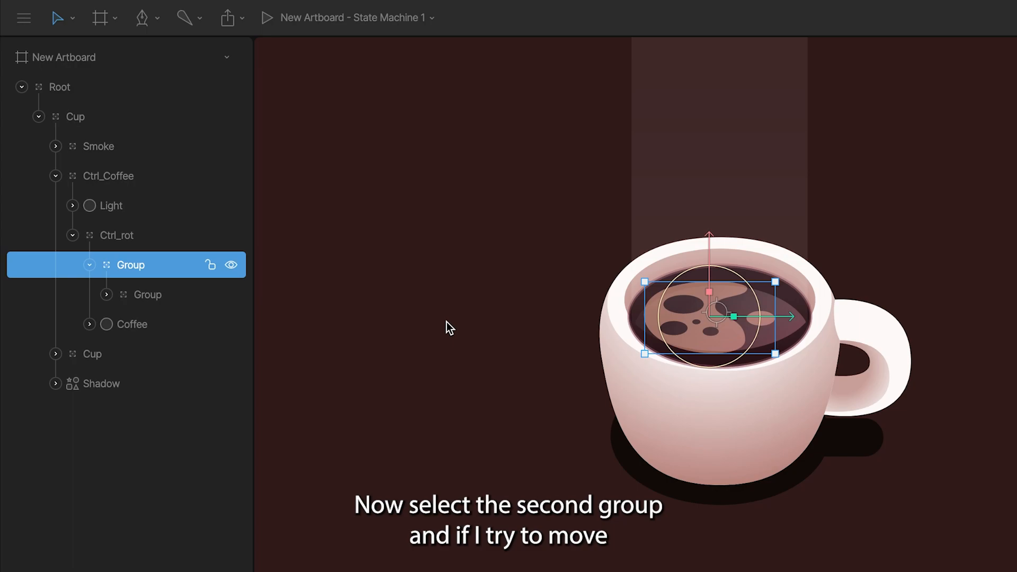
Set the inner foam Group's rotation to 7.26°
click(148, 294)
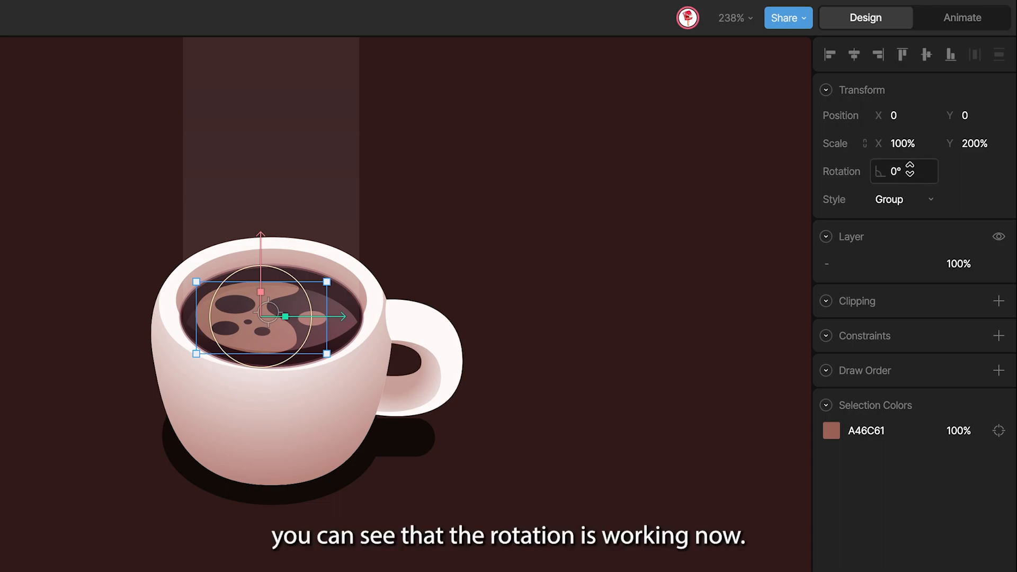
text(7.26)
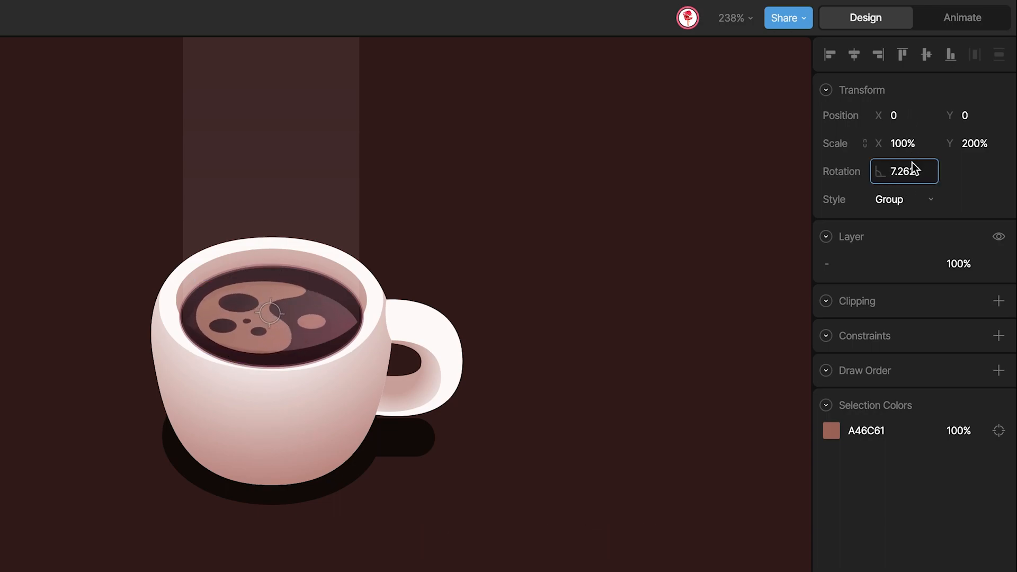